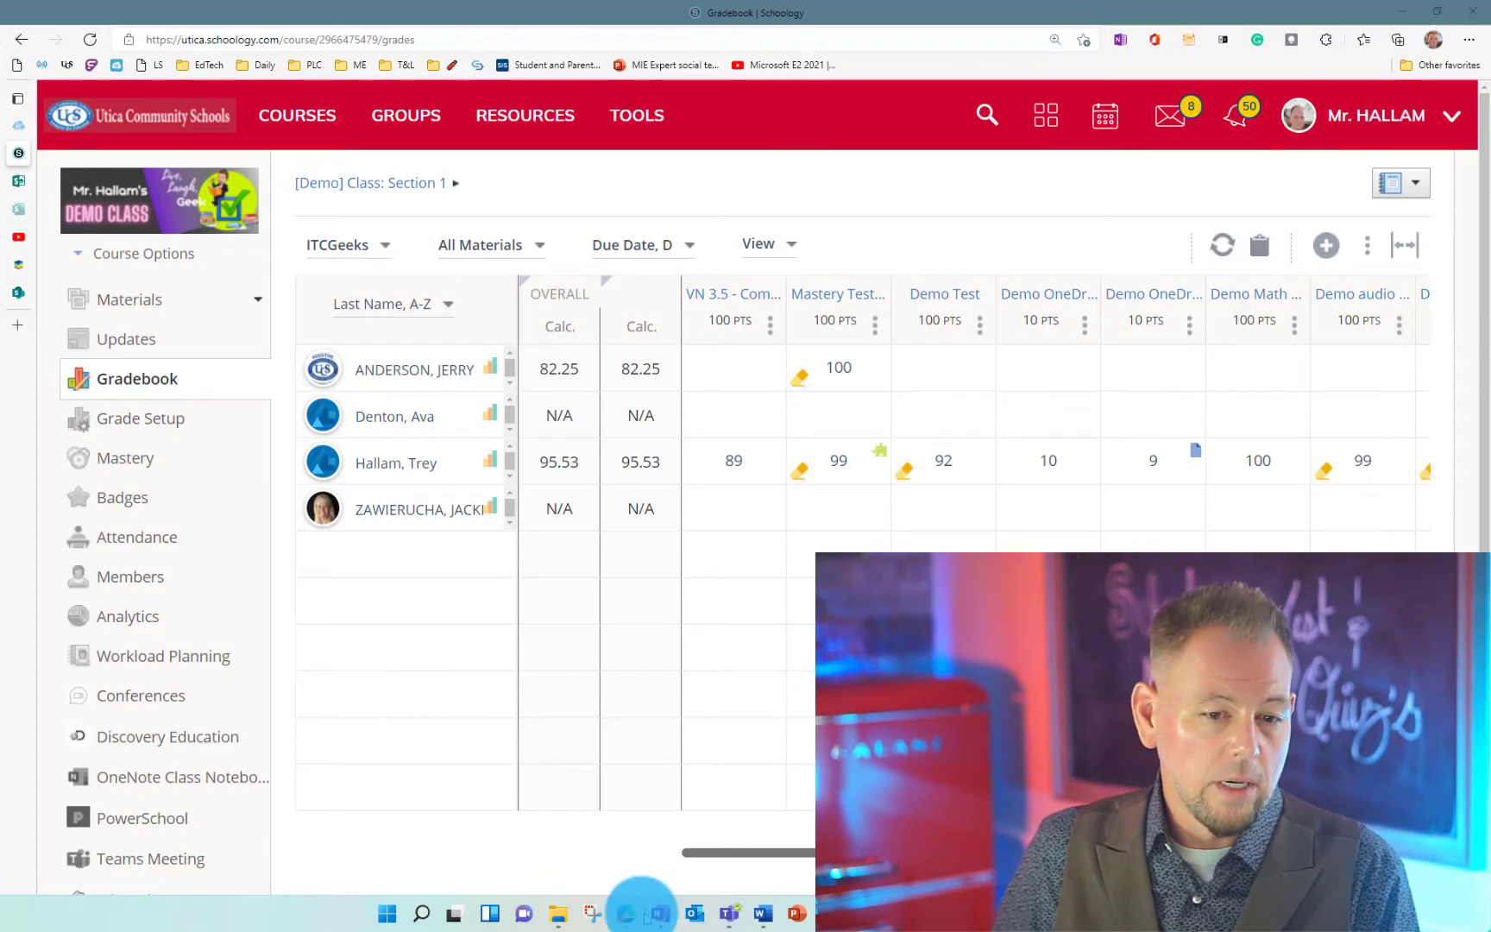
pyautogui.moveTo(626, 914)
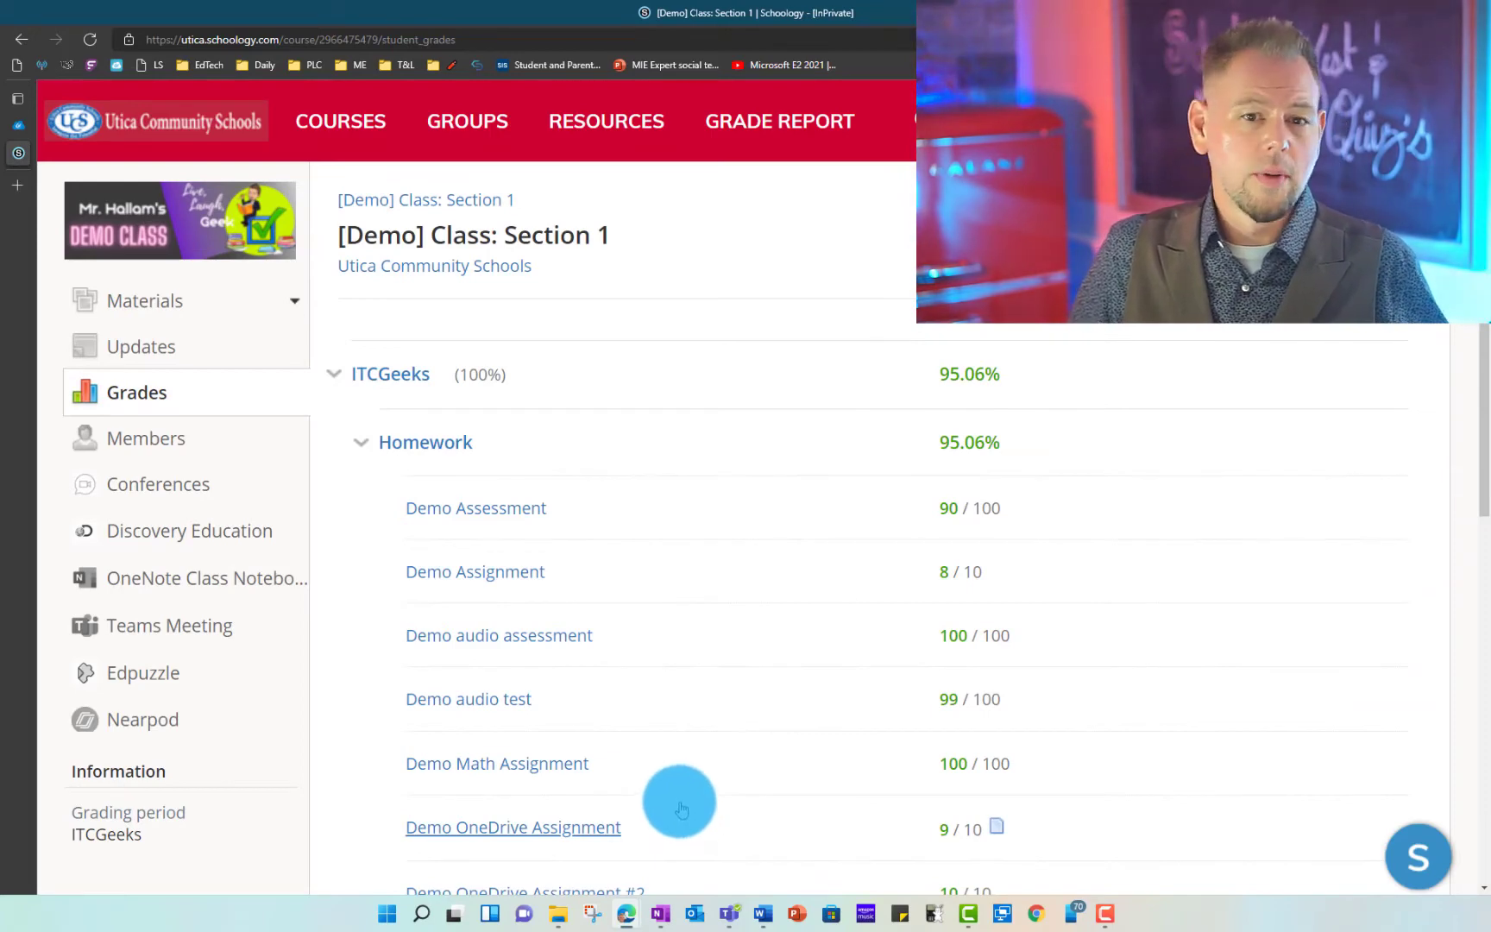
pyautogui.moveTo(819, 553)
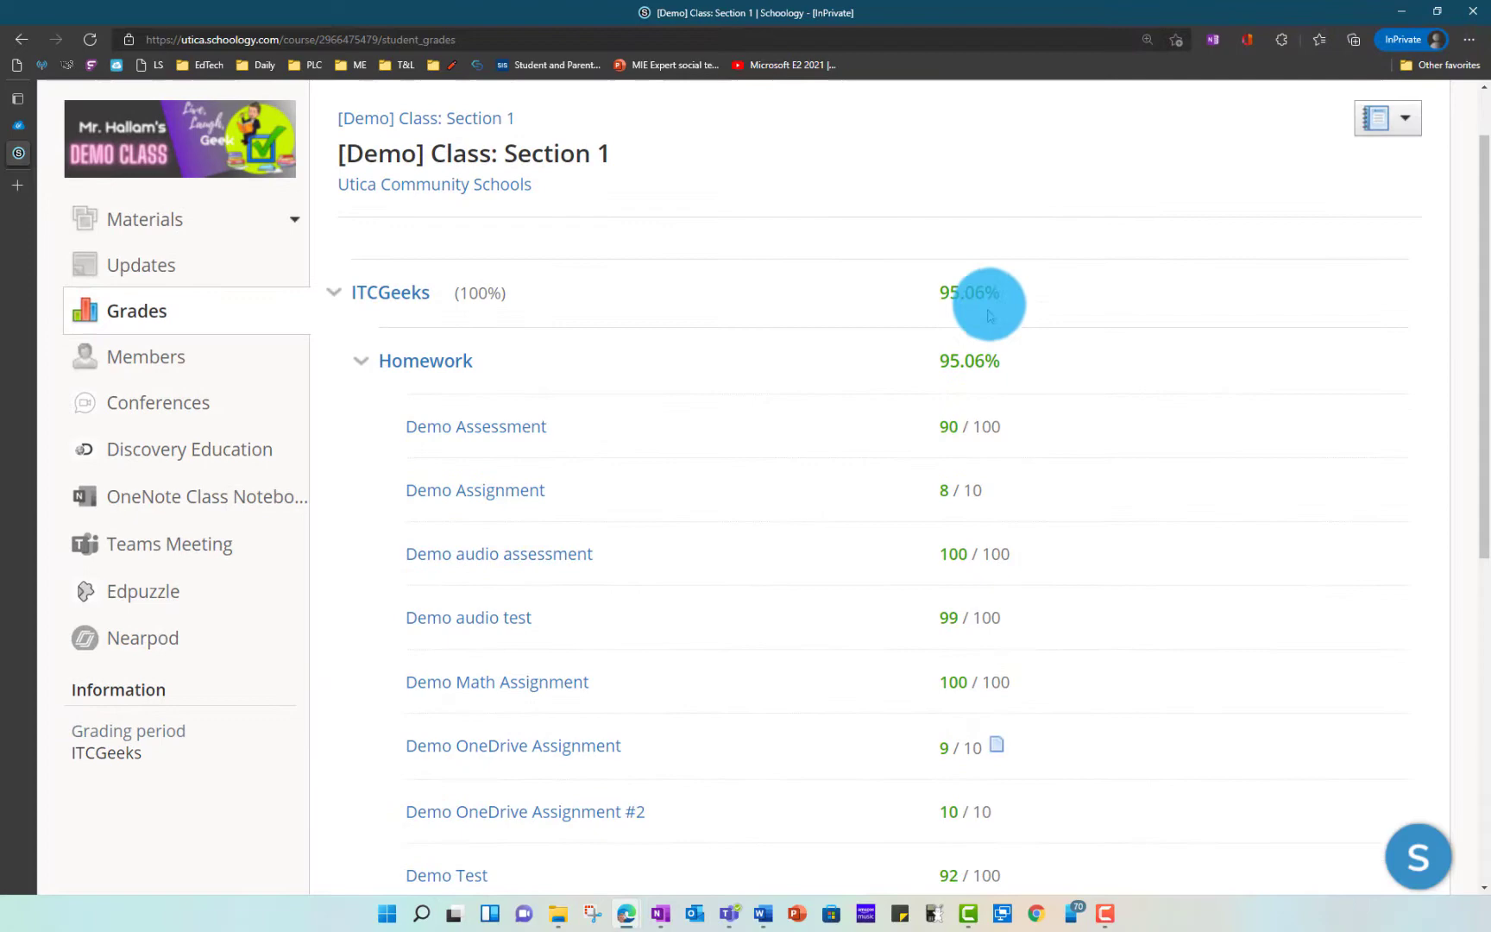
pyautogui.moveTo(390, 291)
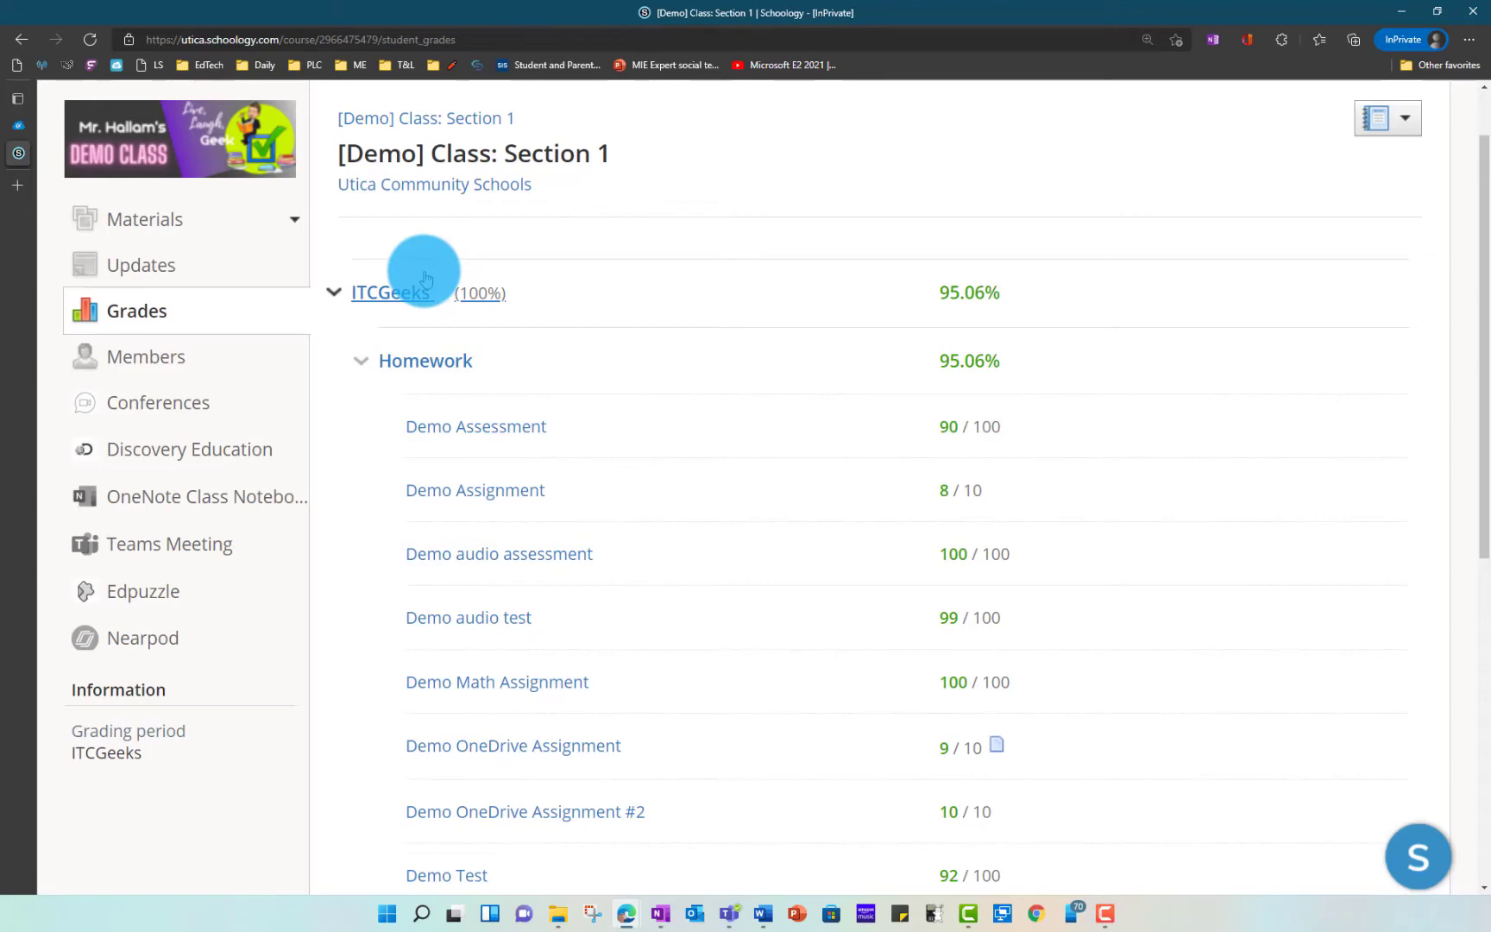
pyautogui.moveTo(968, 292)
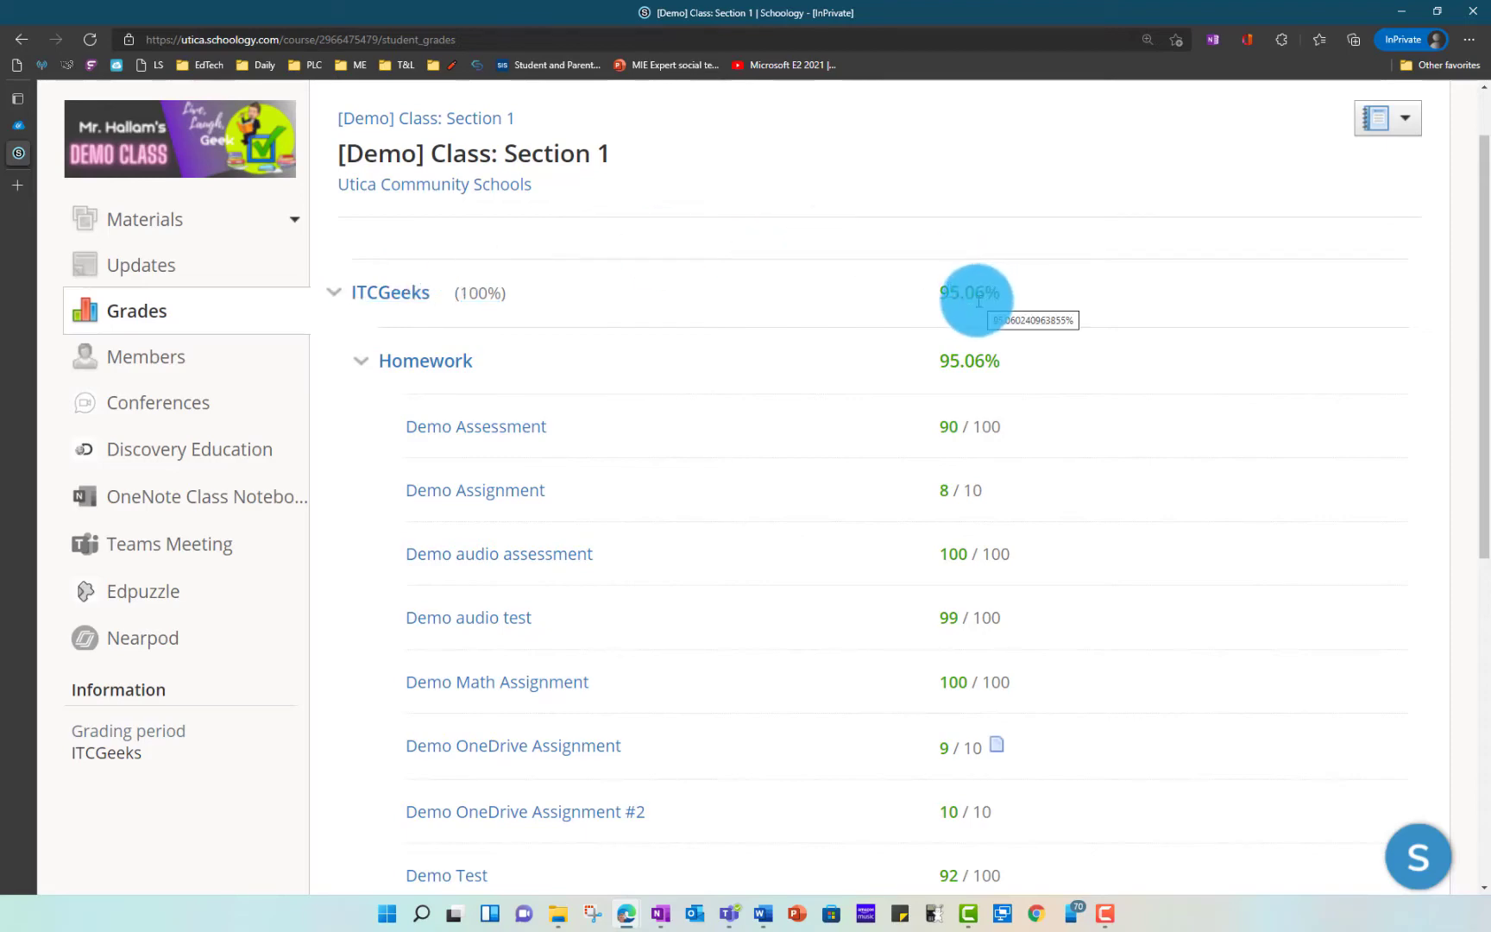
pyautogui.scroll(-3)
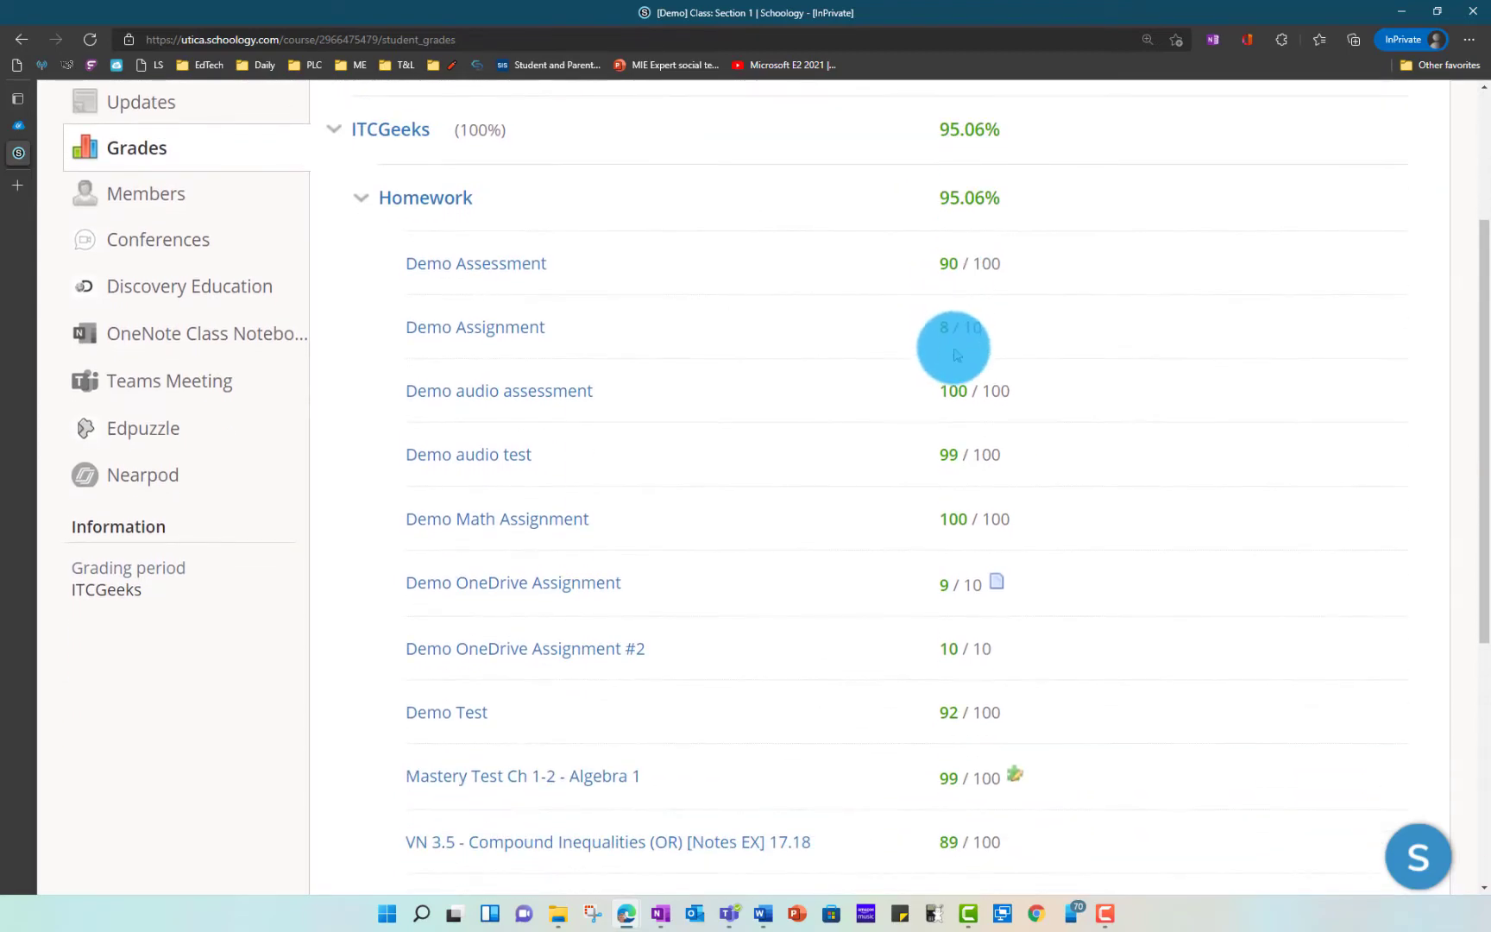
pyautogui.scroll(-3)
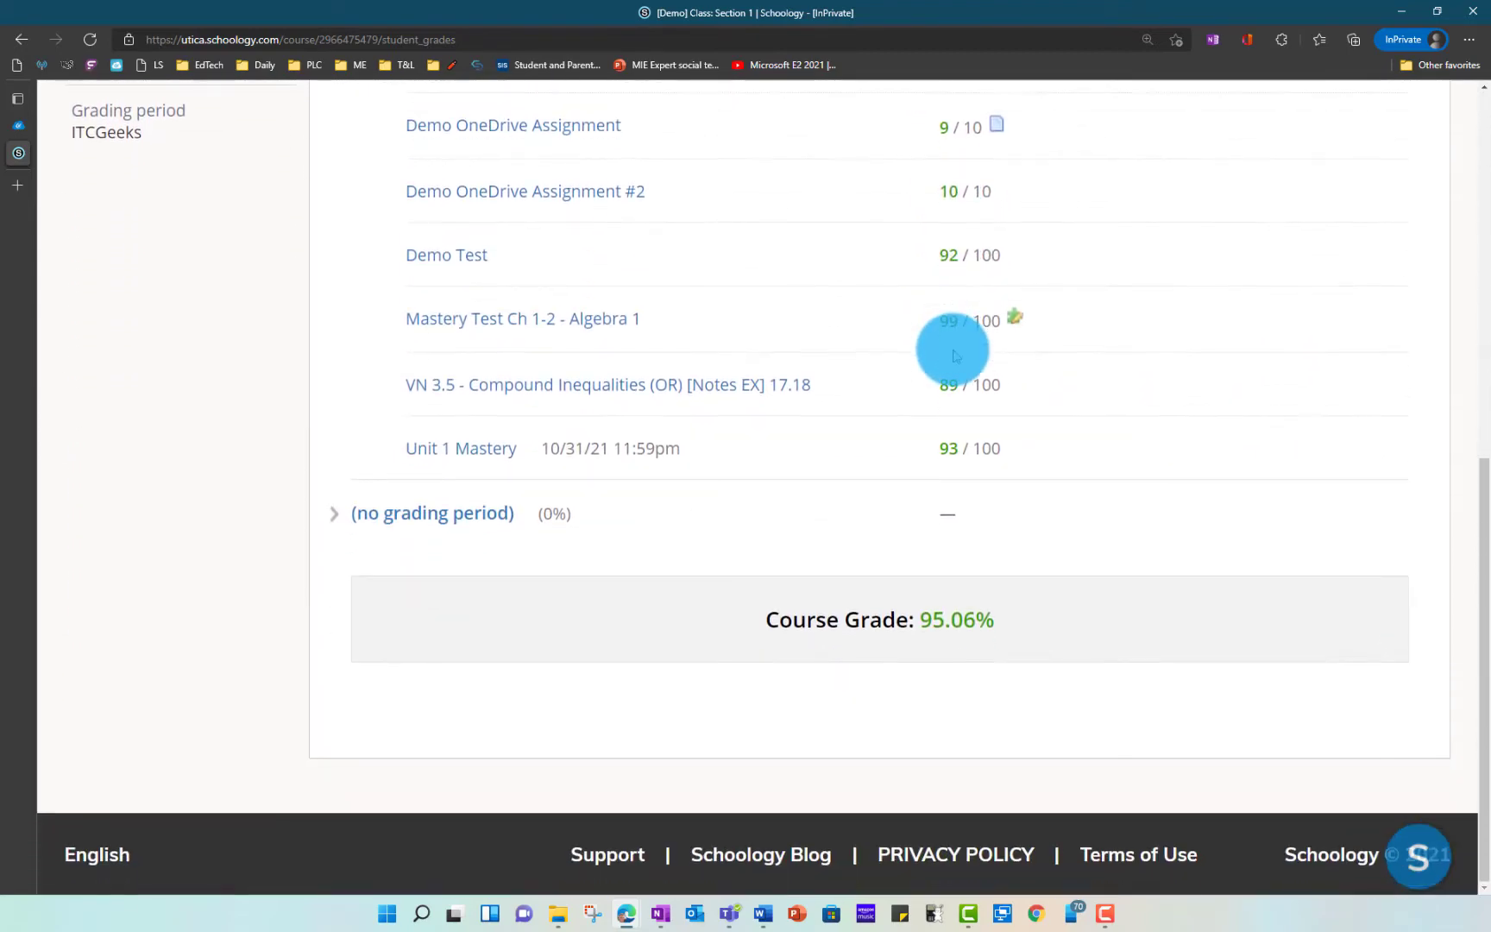
pyautogui.moveTo(911, 619)
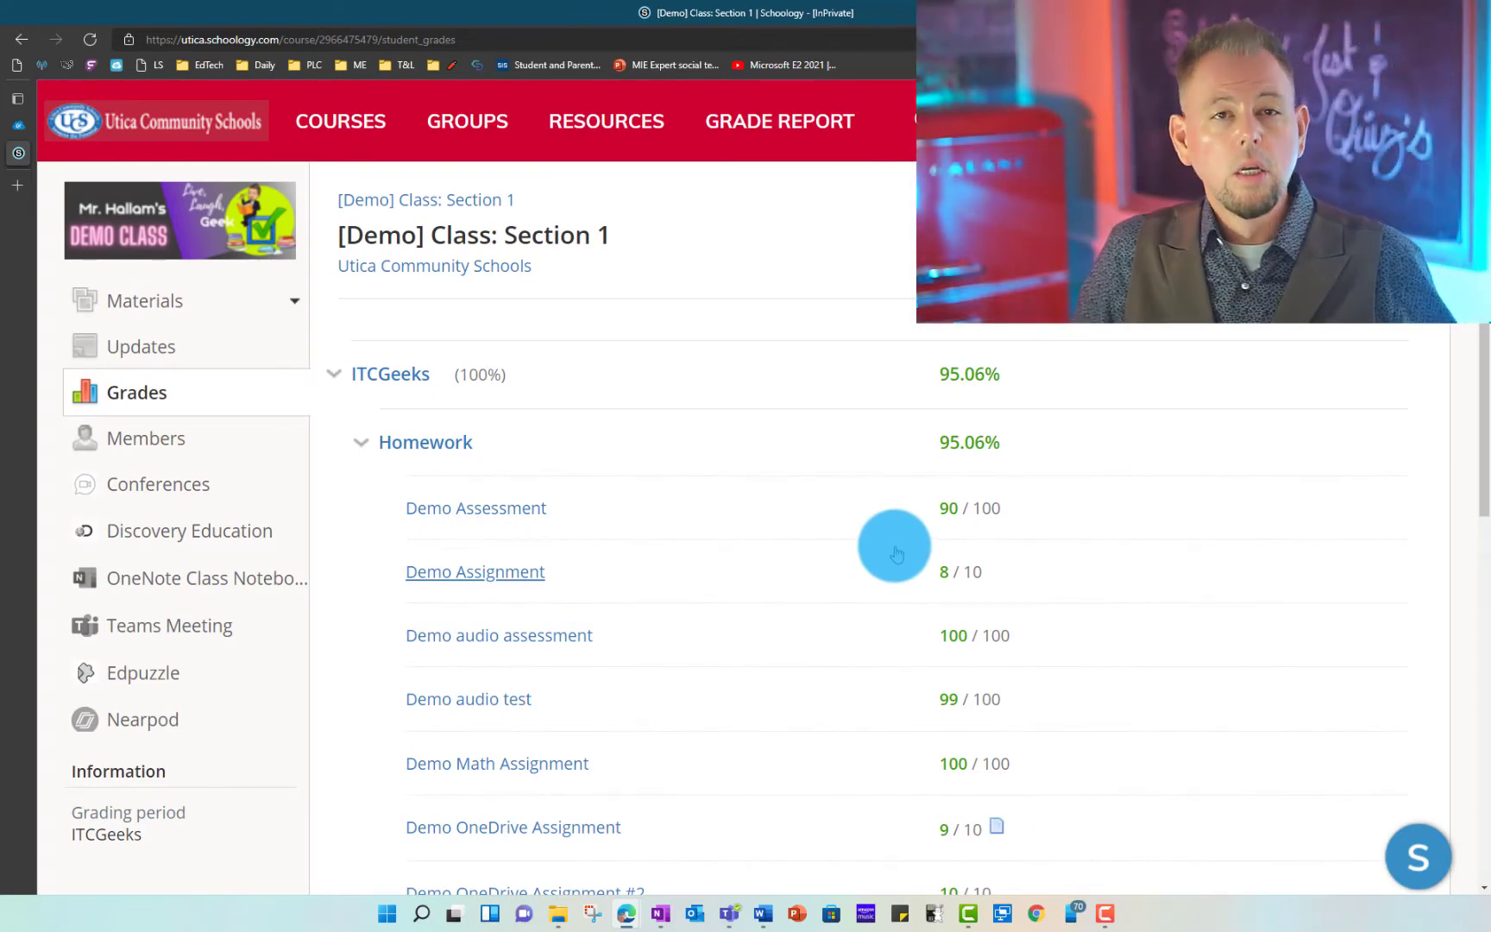
pyautogui.moveTo(780, 675)
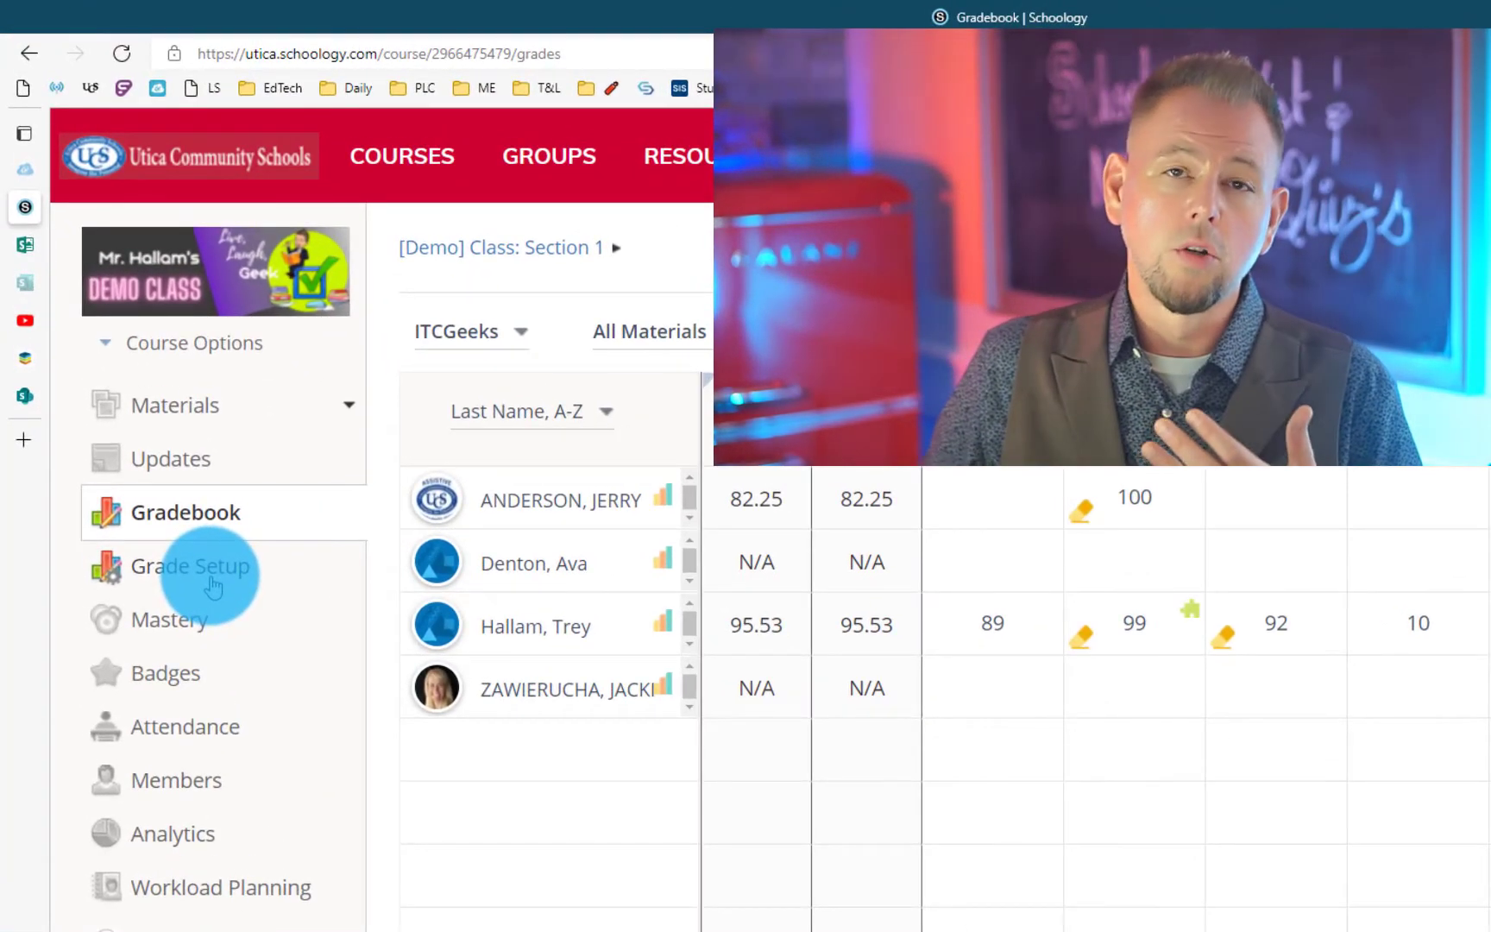
# In Grade Setup, enable 'Hide overall grade' and 'Hide grading period grades', then save.
pyautogui.click(189, 565)
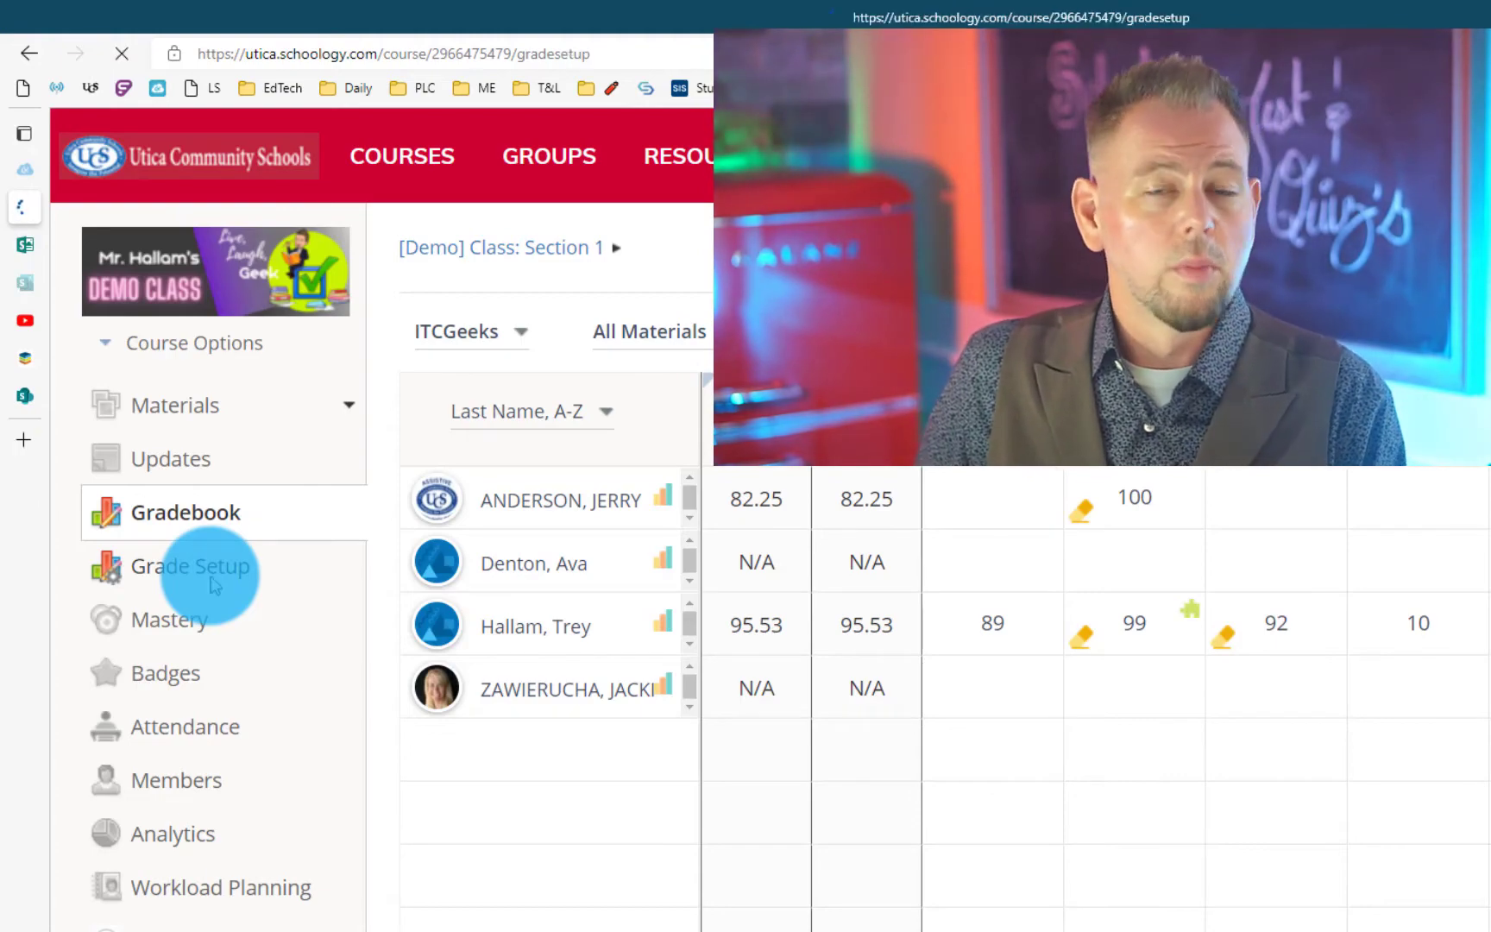
pyautogui.click(190, 565)
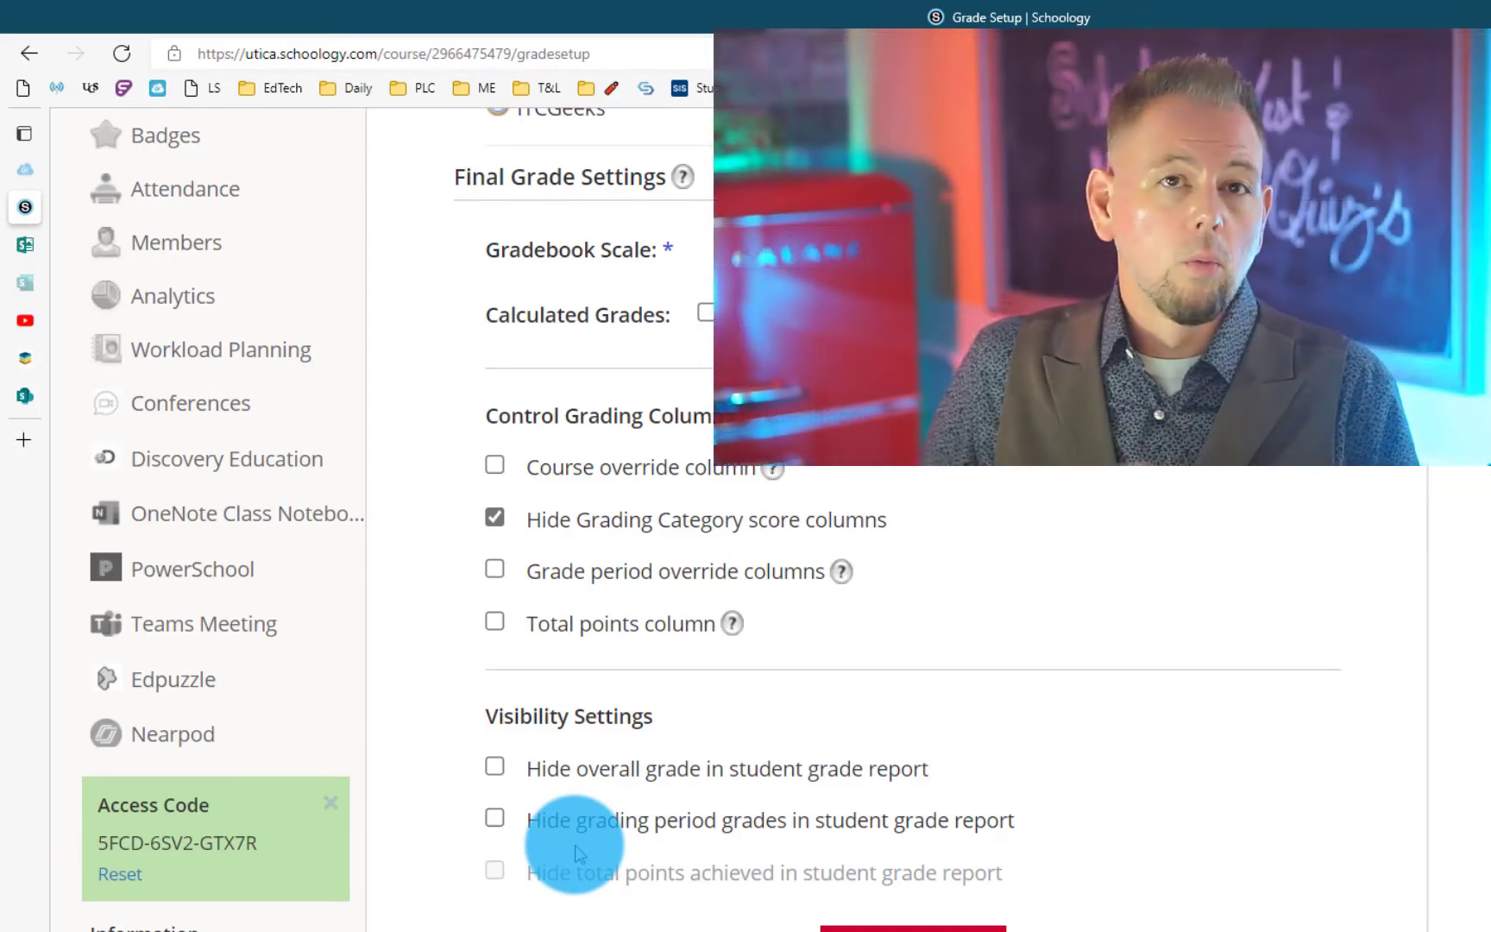
pyautogui.click(494, 767)
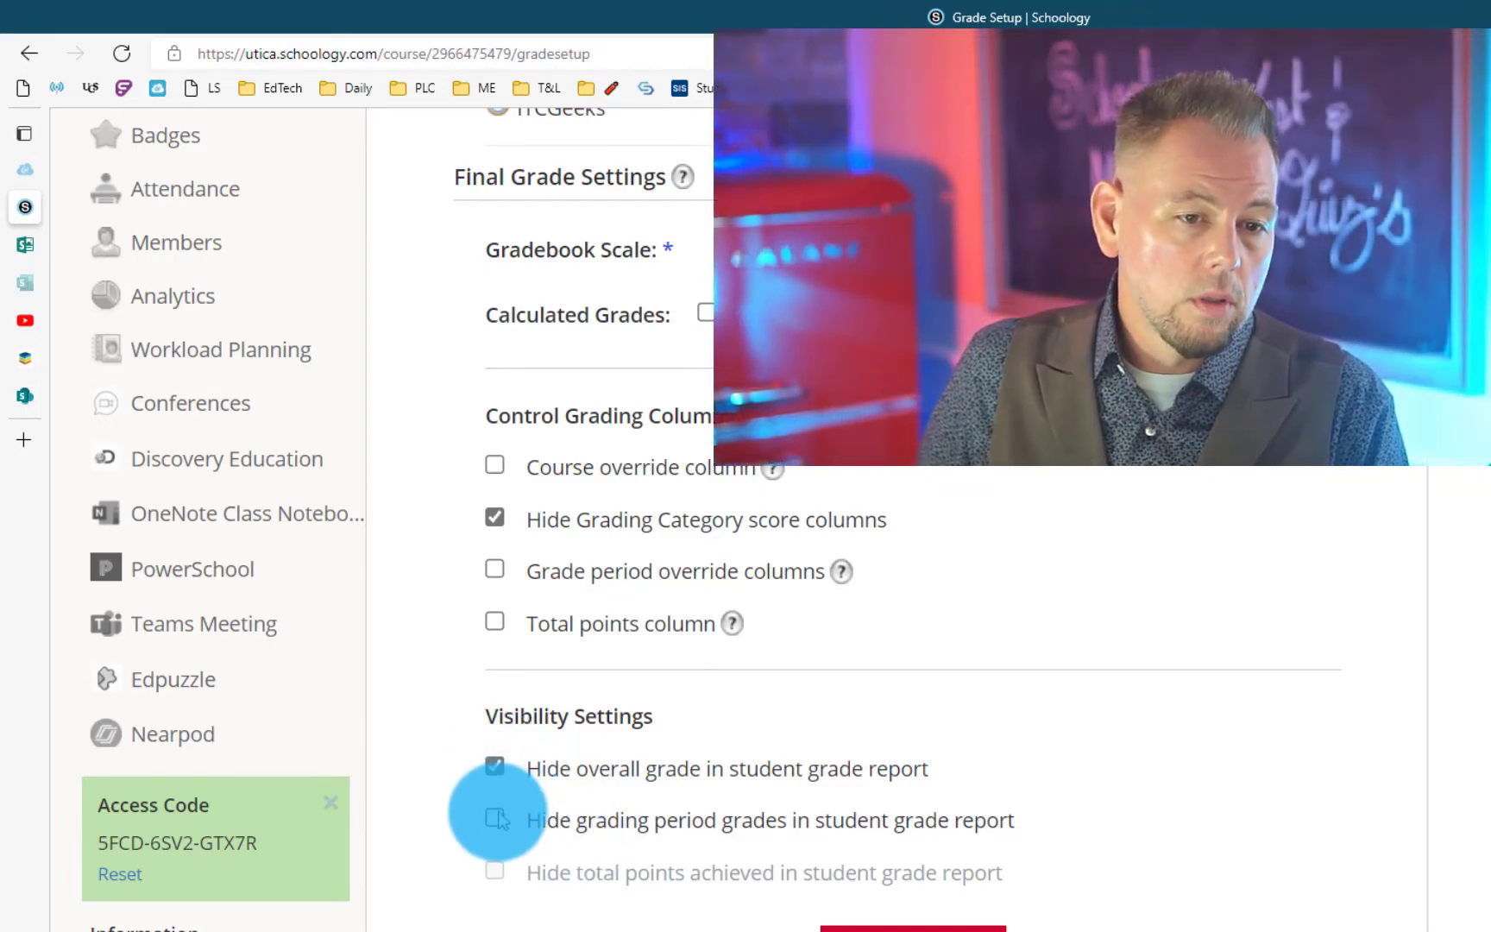
pyautogui.click(495, 820)
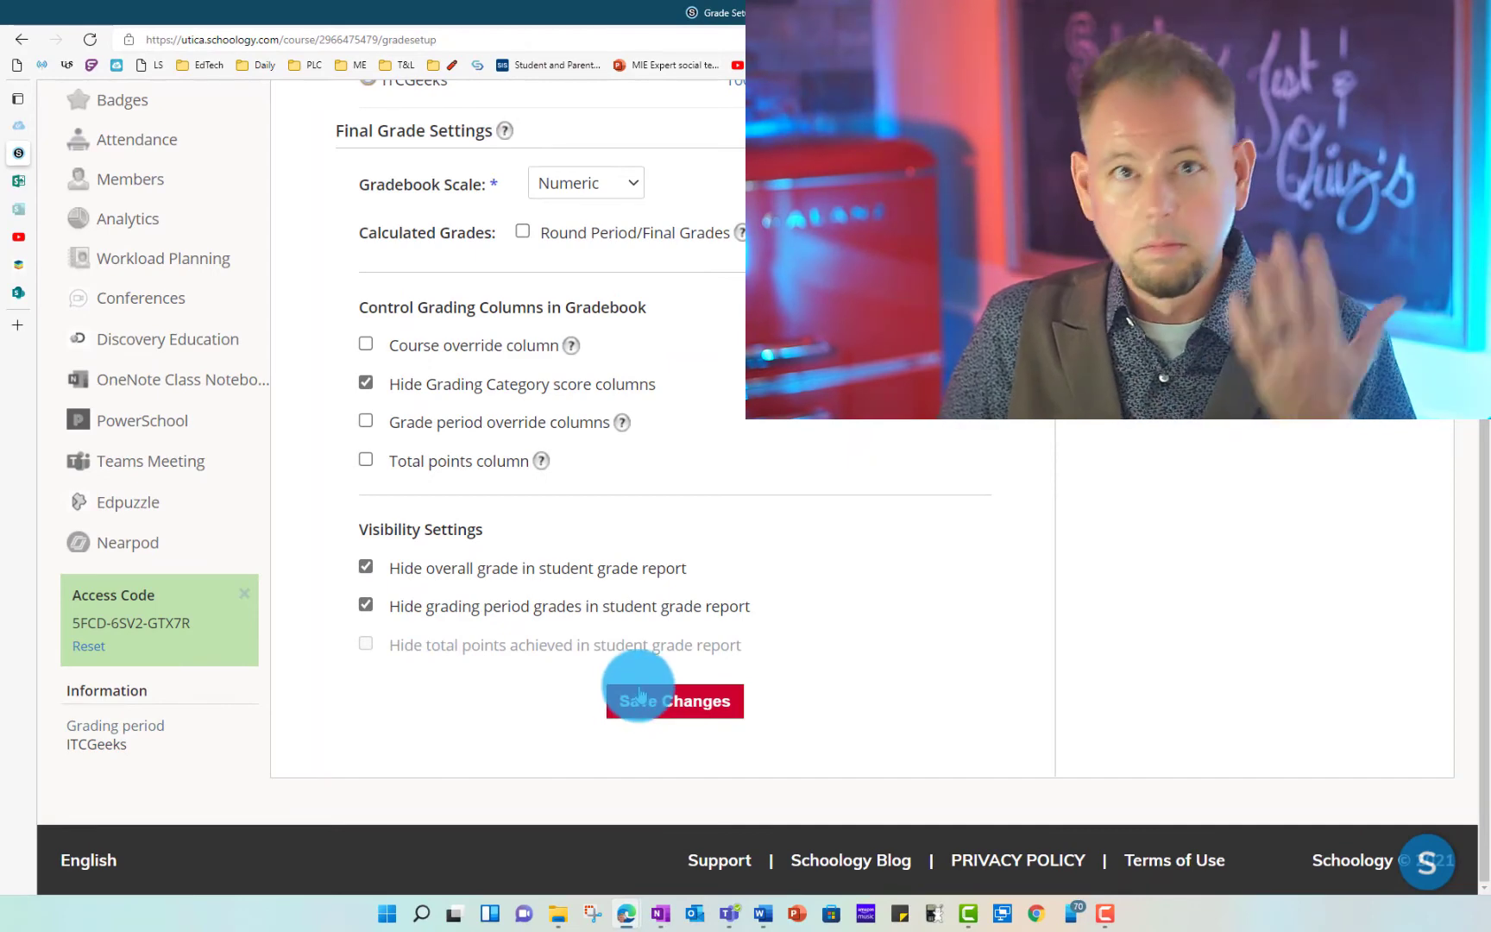
pyautogui.click(675, 701)
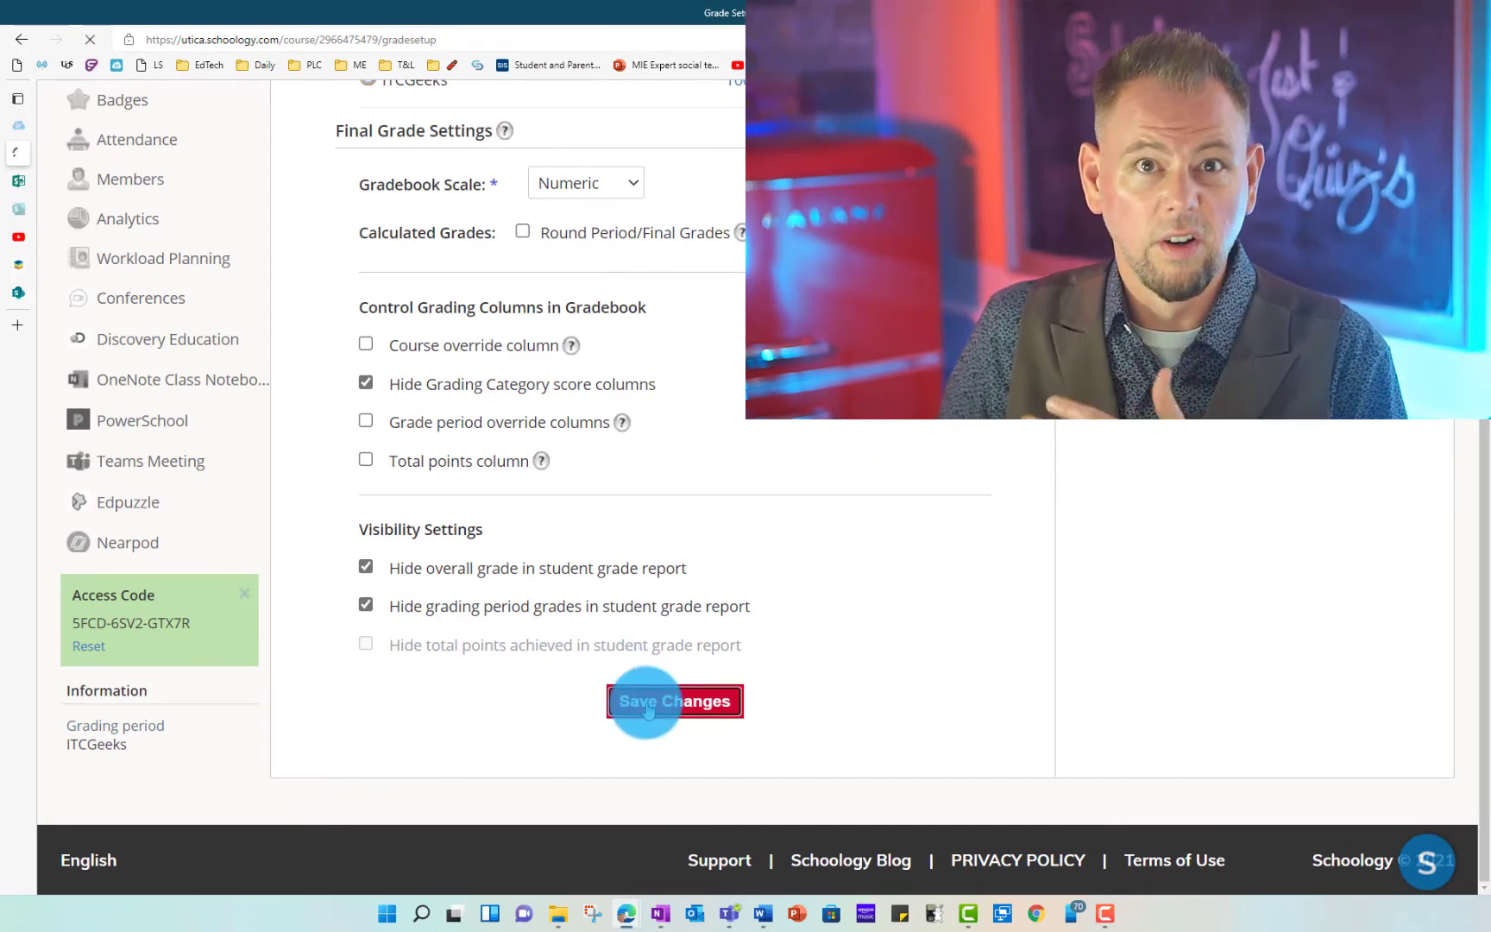
pyautogui.click(674, 701)
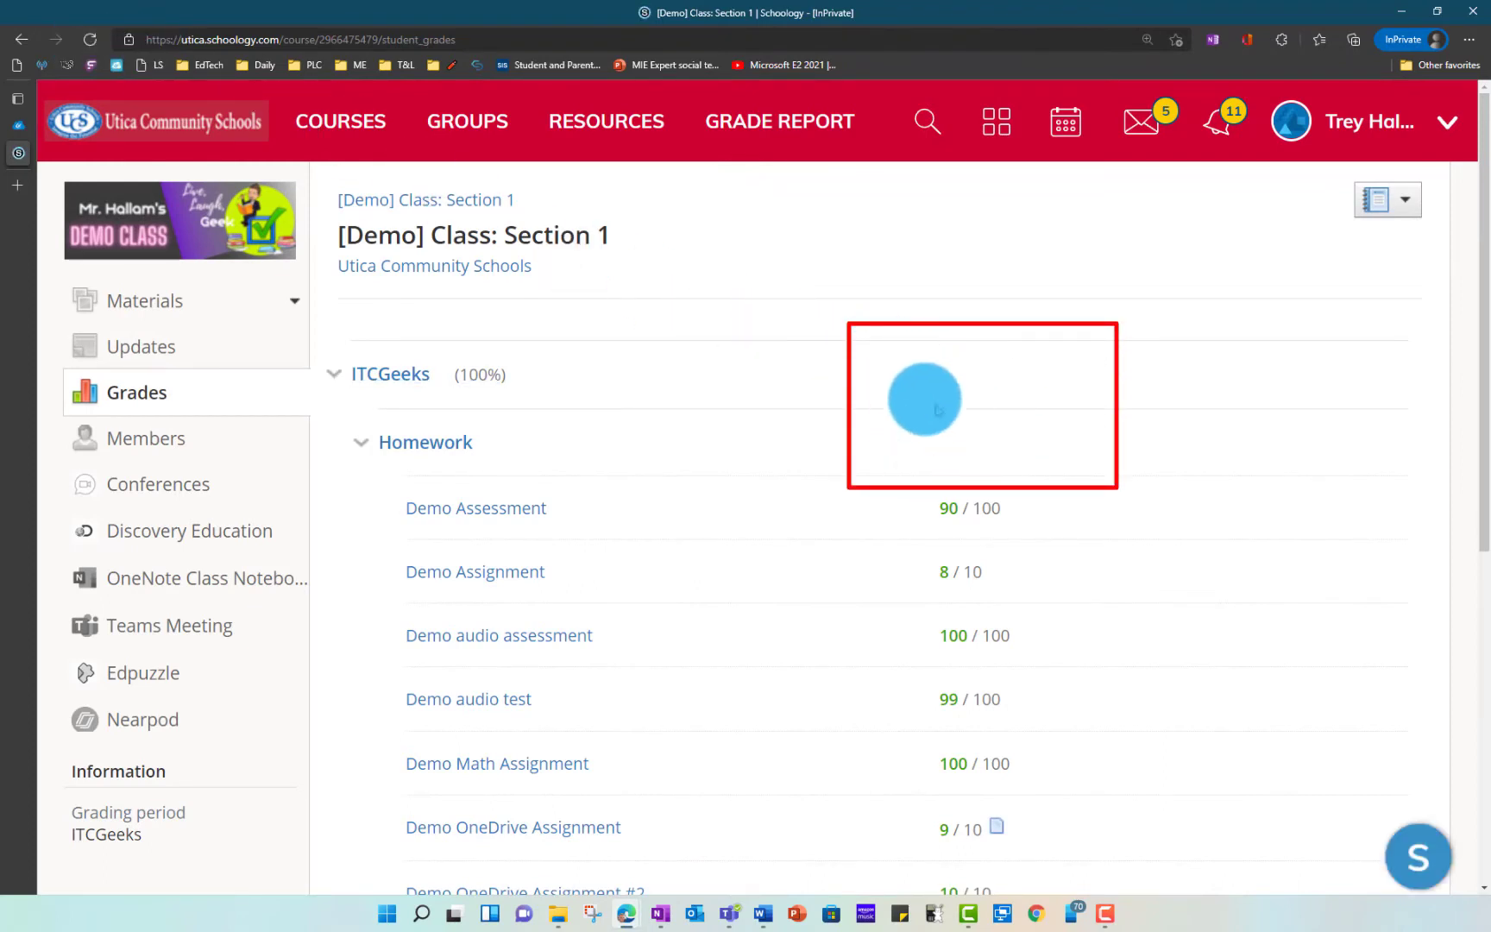
# Scroll the student grade list down to Unit 1 Mastery (93/100), confirming no course total.
pyautogui.scroll(-3)
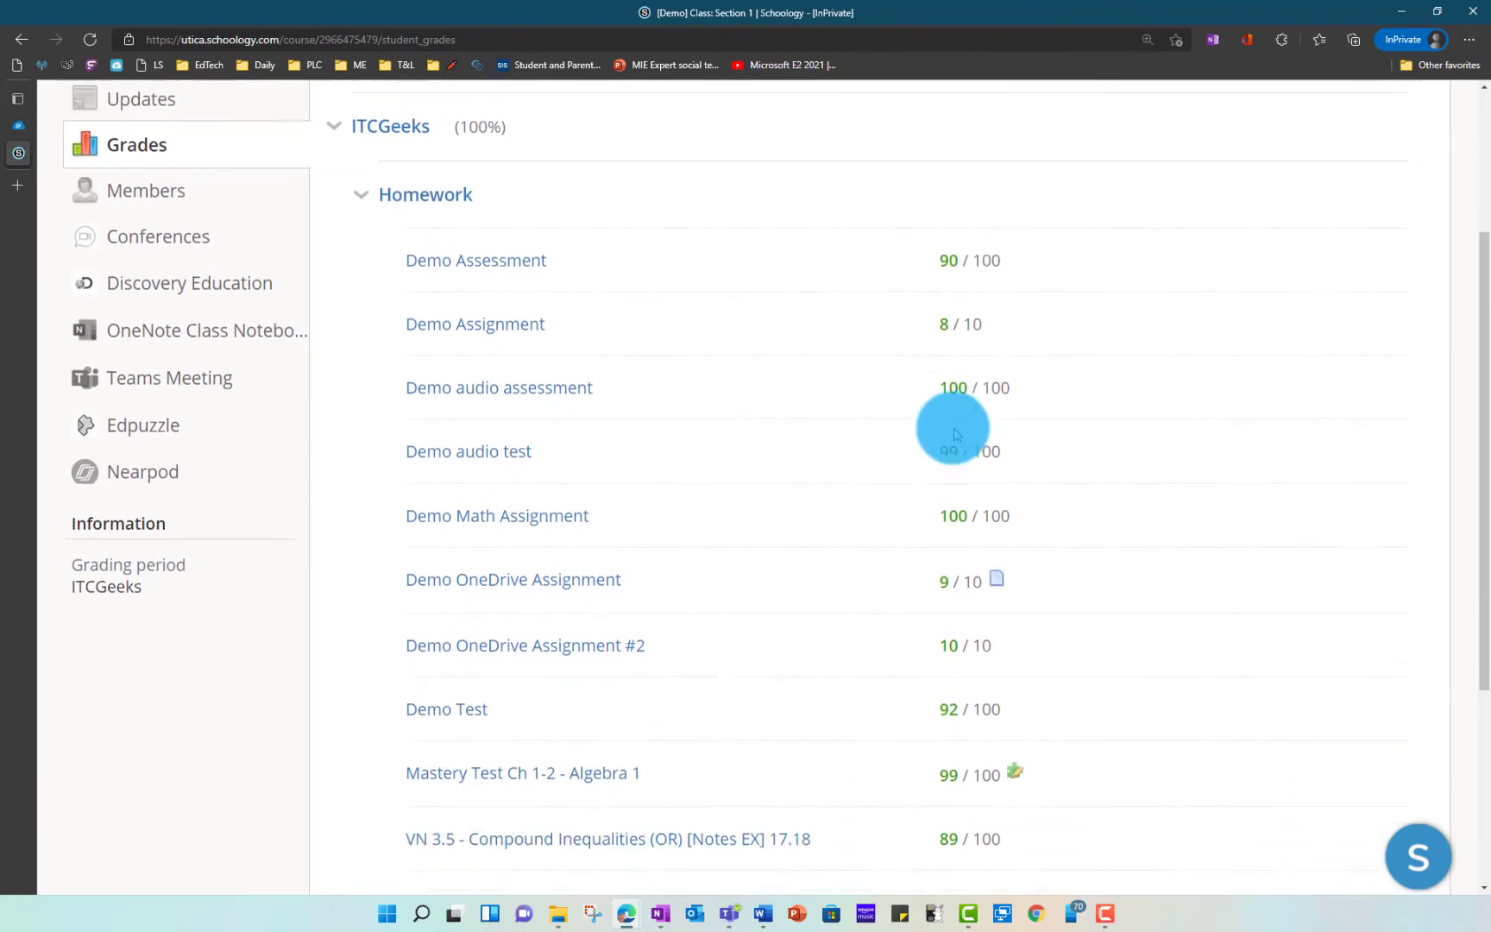
pyautogui.scroll(-3)
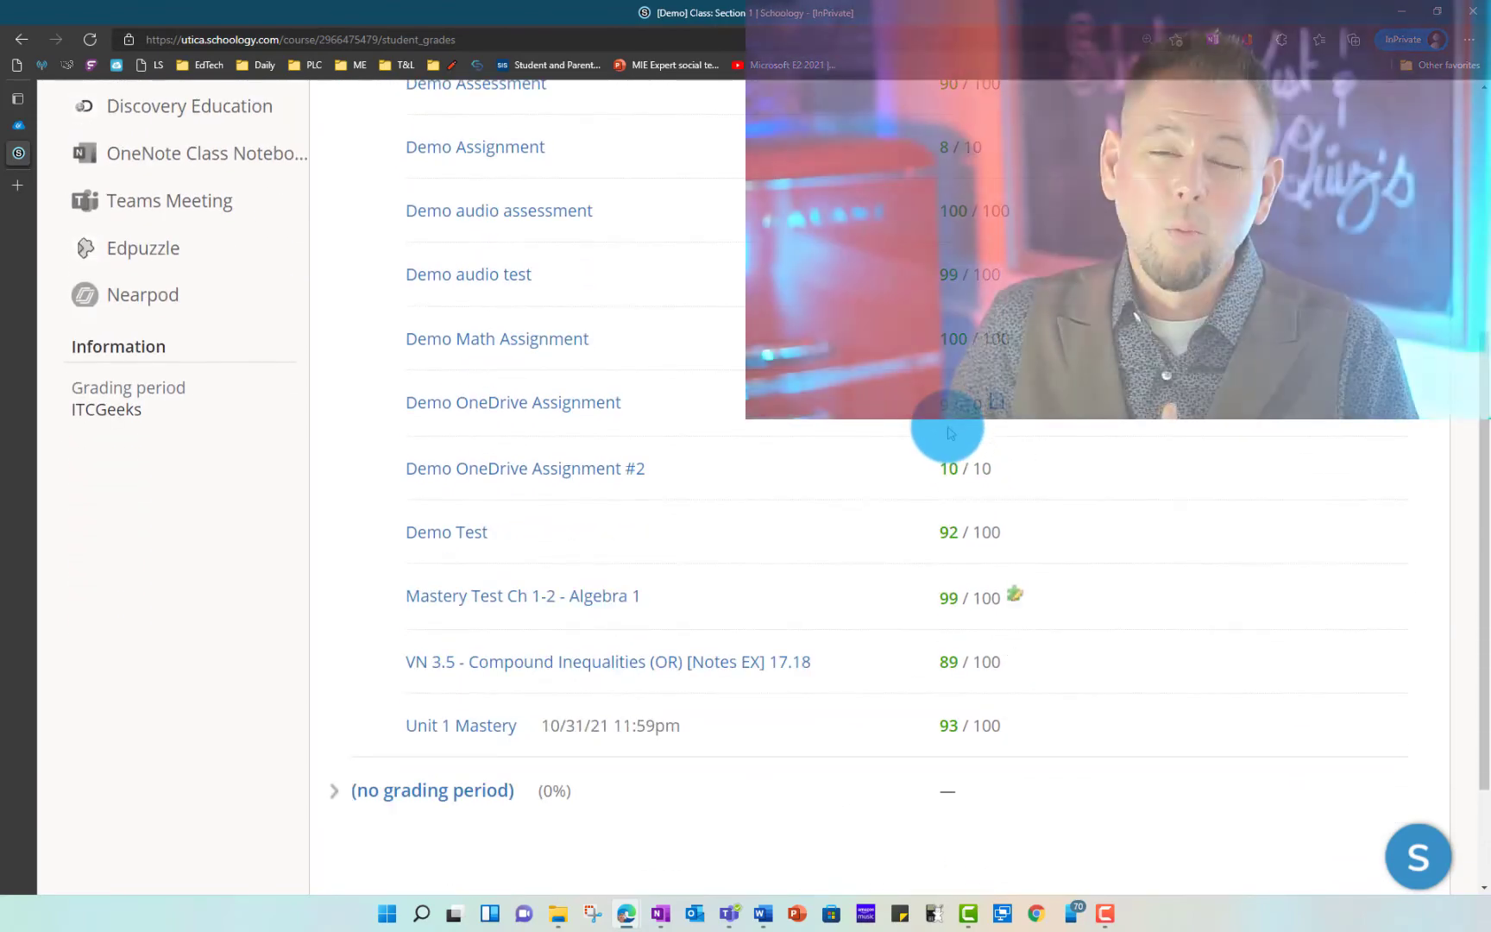